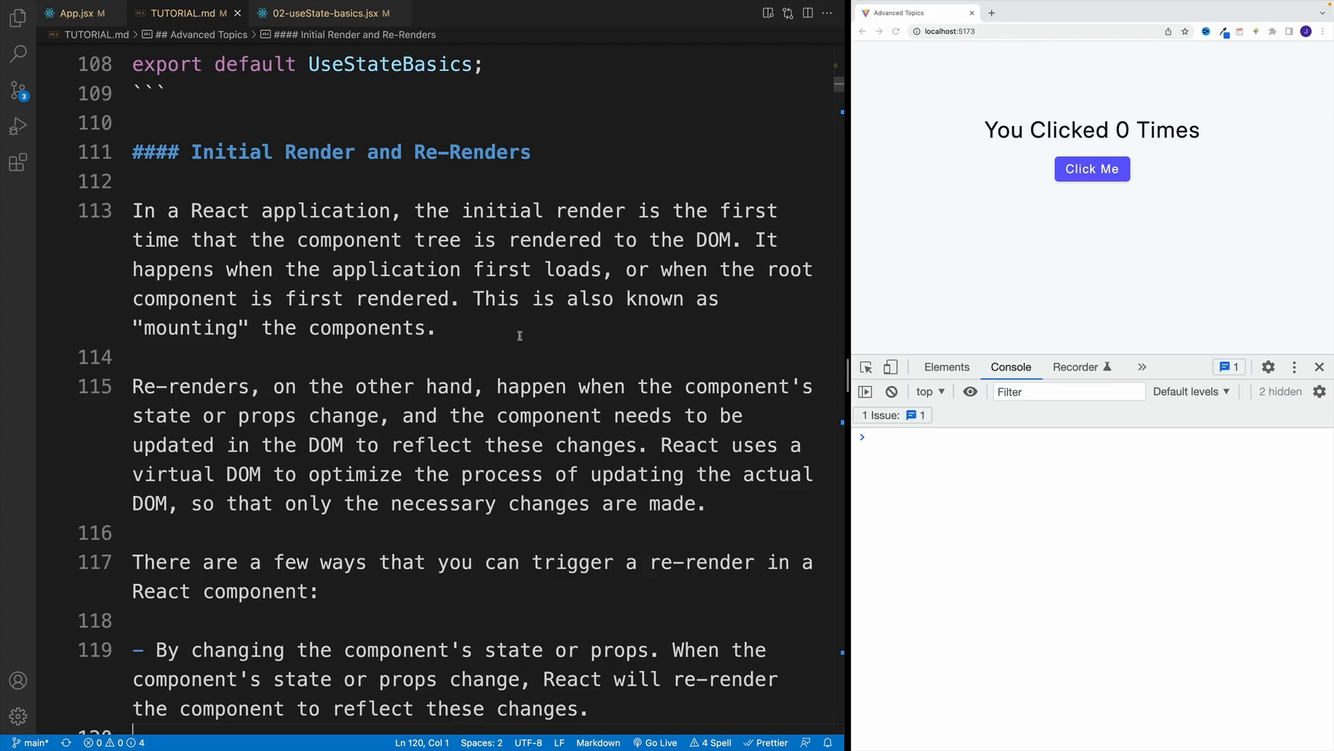
pyautogui.moveTo(538, 347)
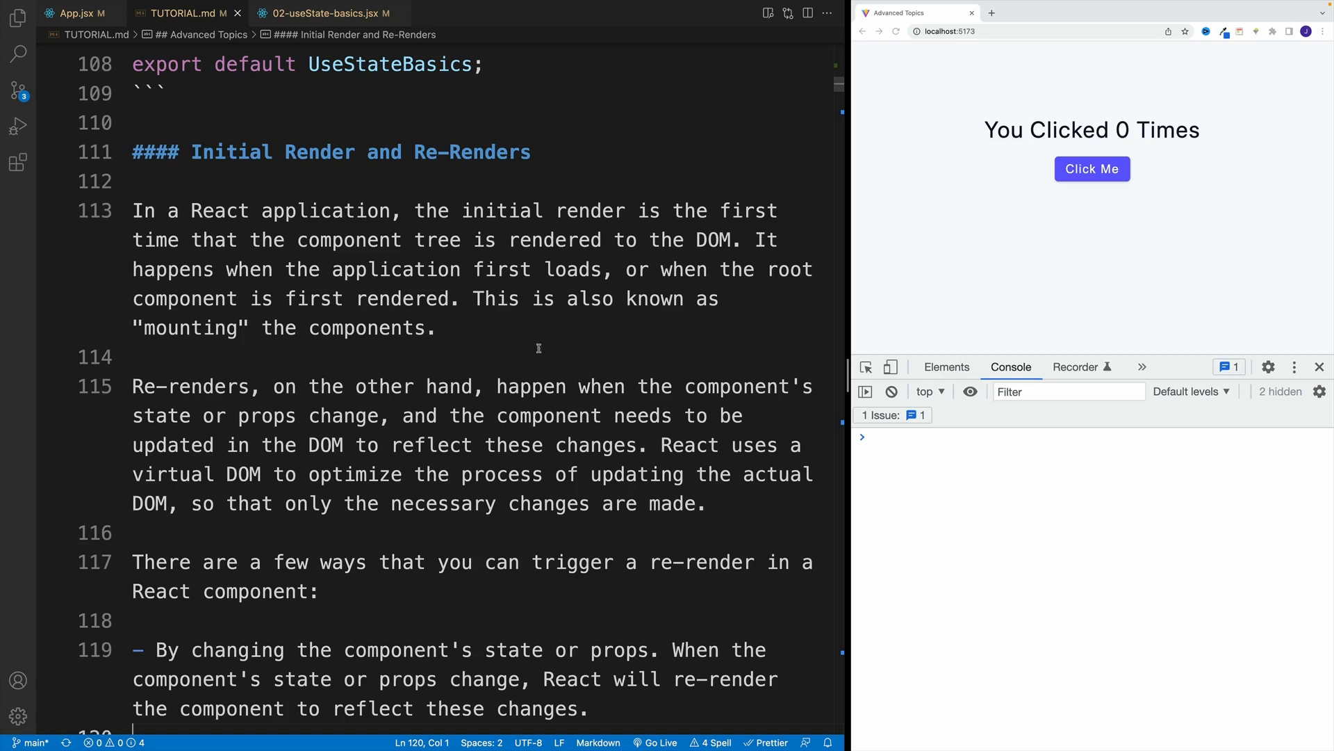
pyautogui.moveTo(304, 249)
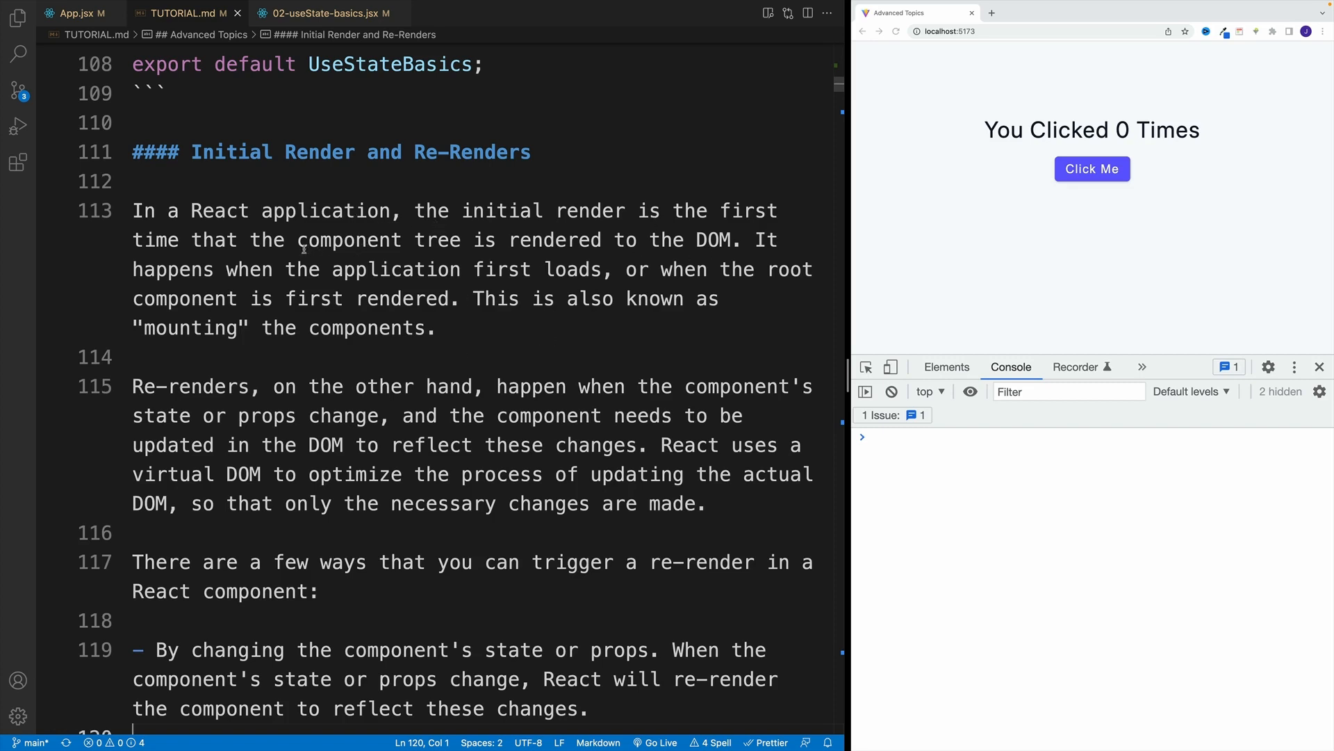
# Highlight the TUTORIAL.md notes on initial load and on re-renders from state or props changes
pyautogui.moveTo(304, 240); pyautogui.dragTo(674, 240)
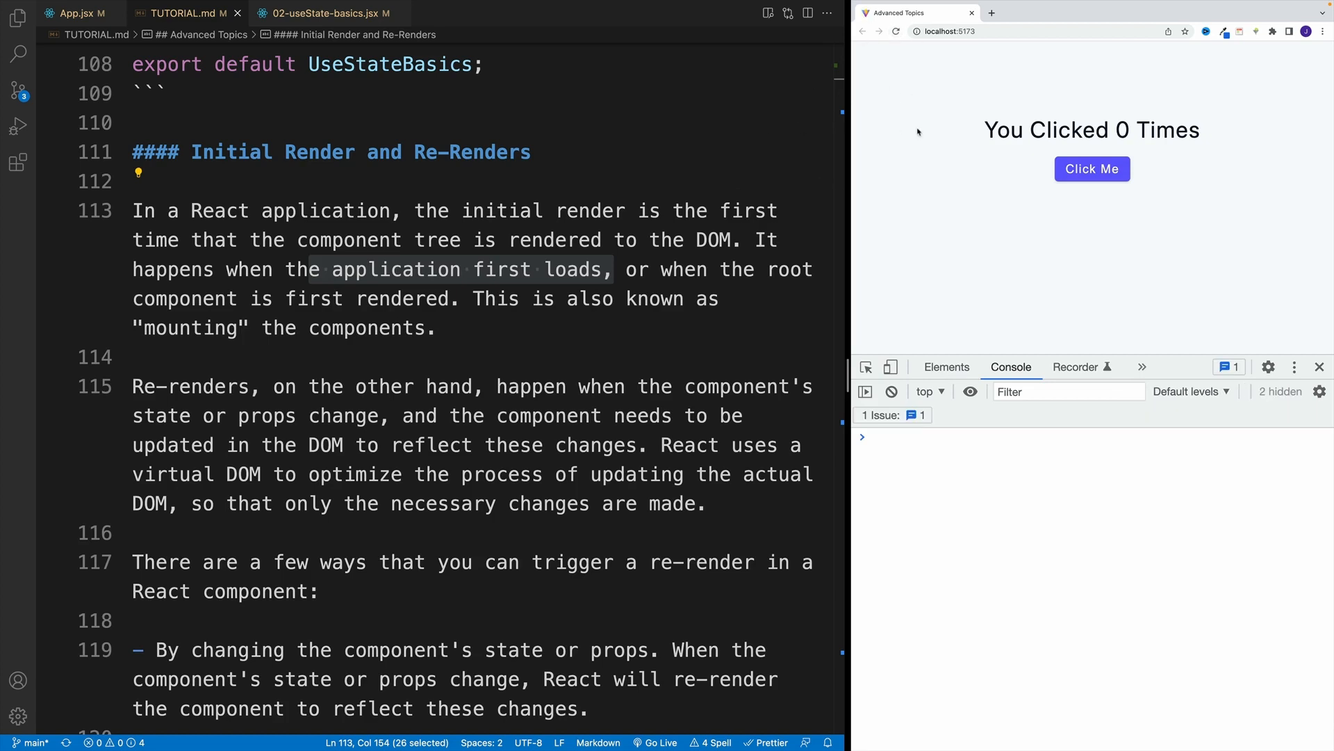
pyautogui.moveTo(929, 124)
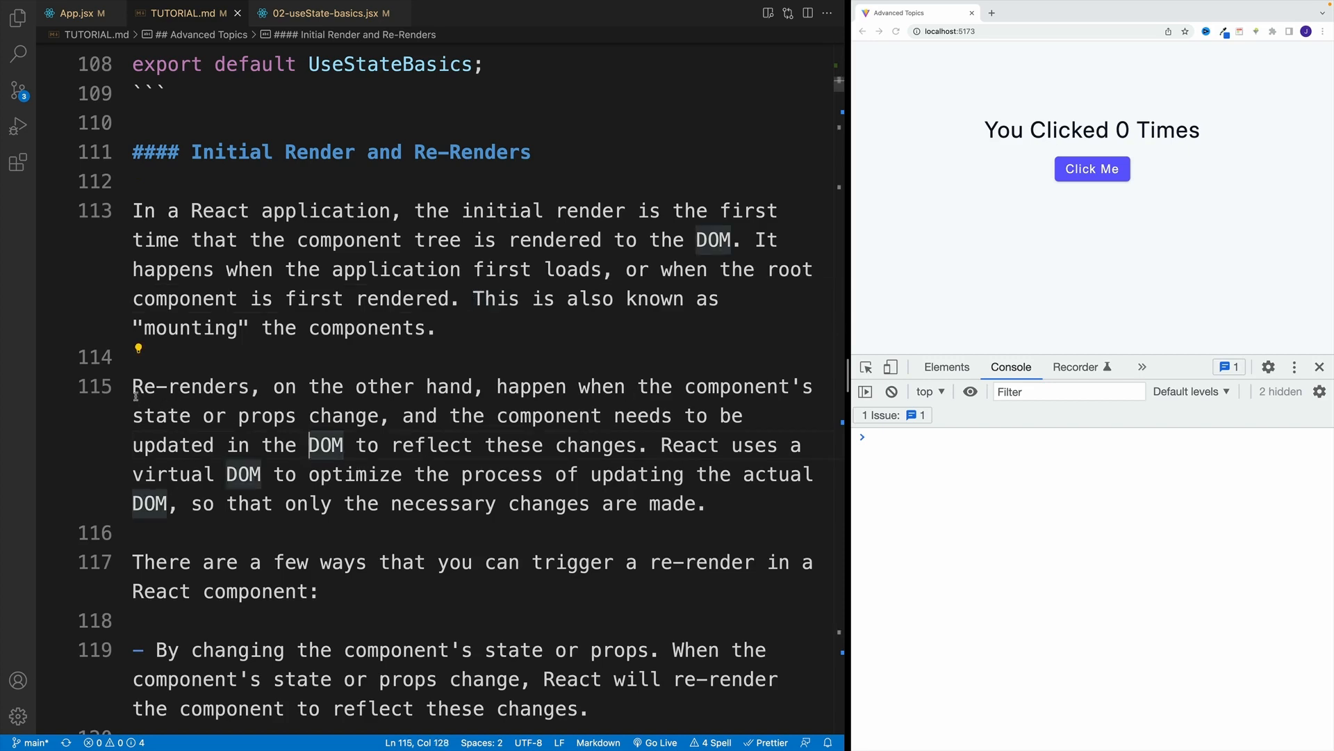
pyautogui.doubleClick(179, 386)
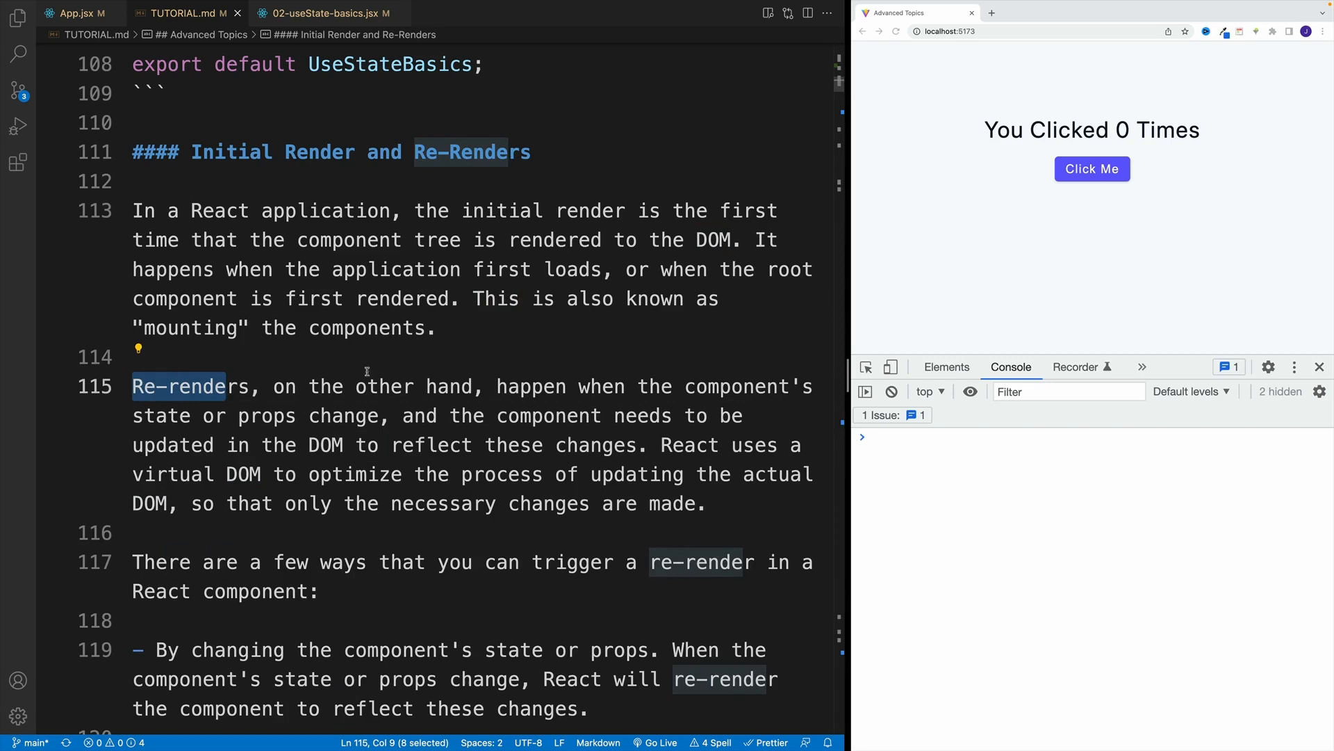
pyautogui.moveTo(132, 386); pyautogui.dragTo(426, 444)
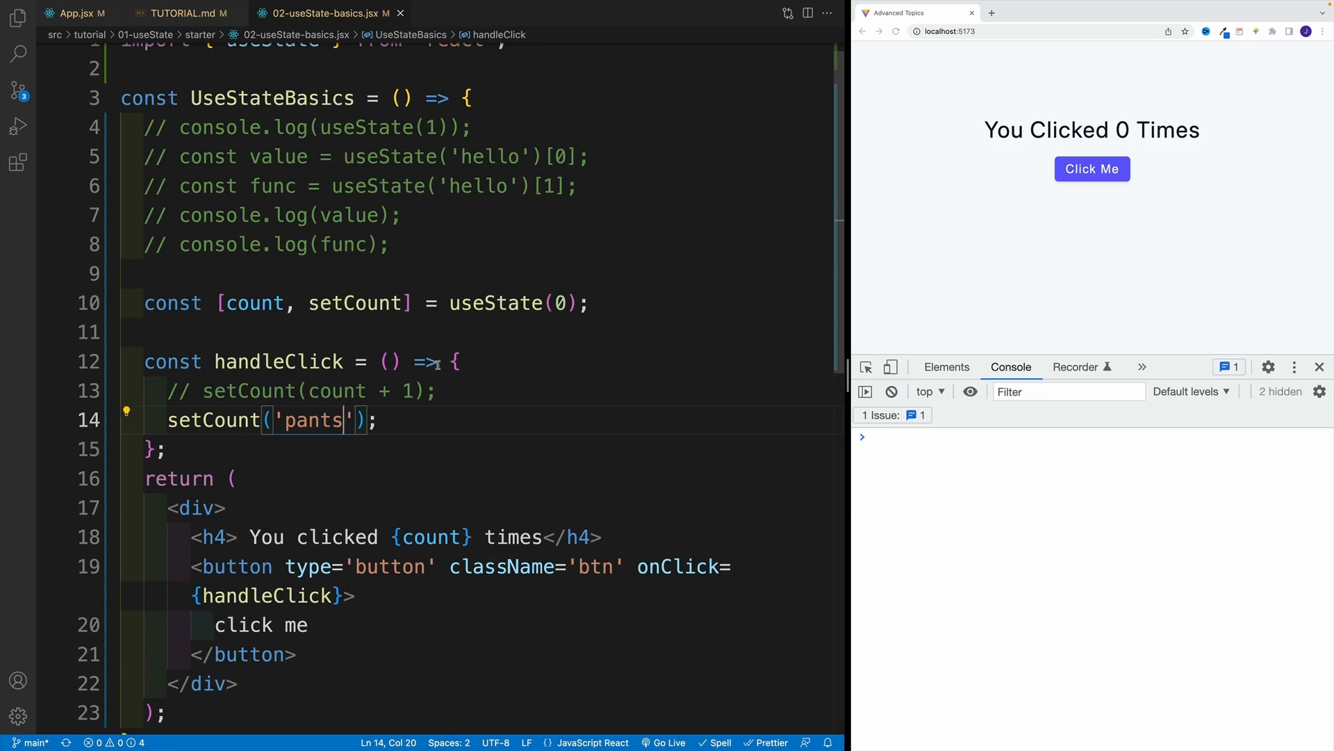
pyautogui.click(181, 12)
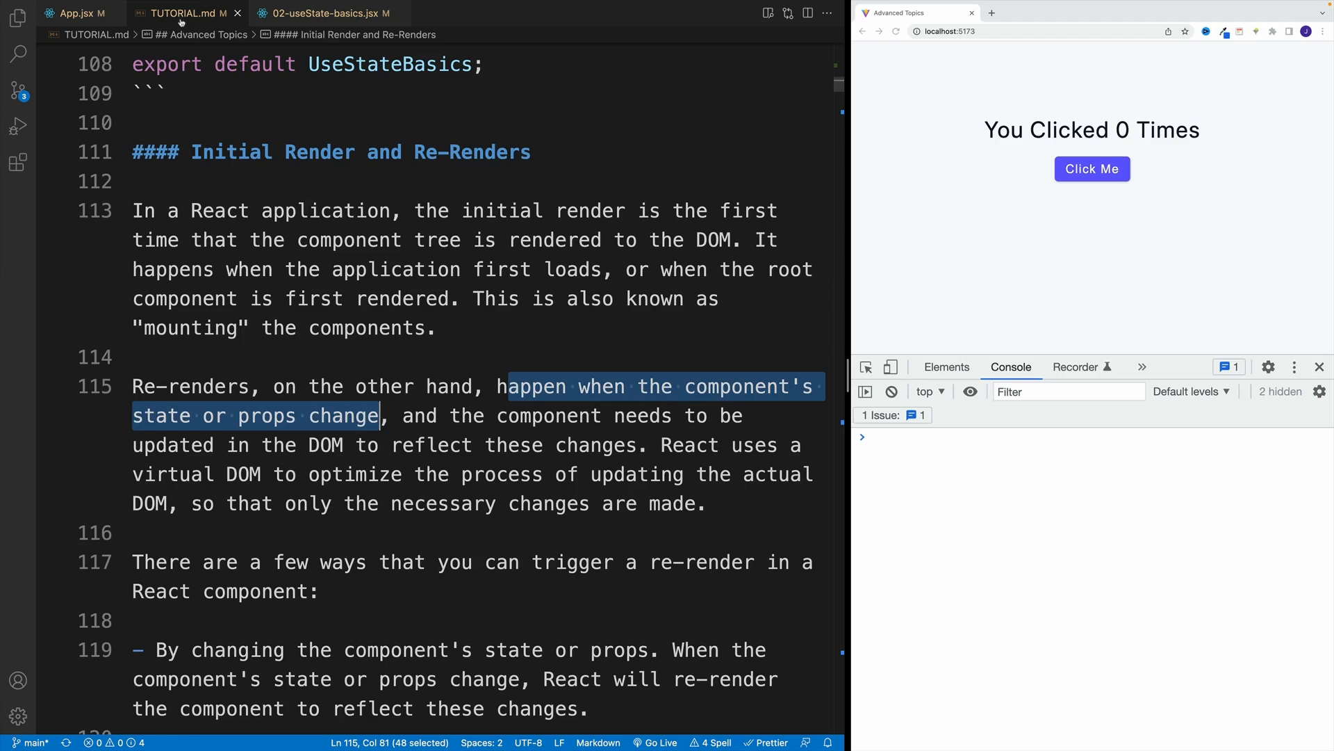
# Scroll TUTORIAL.md through the re-render trigger list and switch to 02-useState-basics.jsx
pyautogui.scroll(-3)
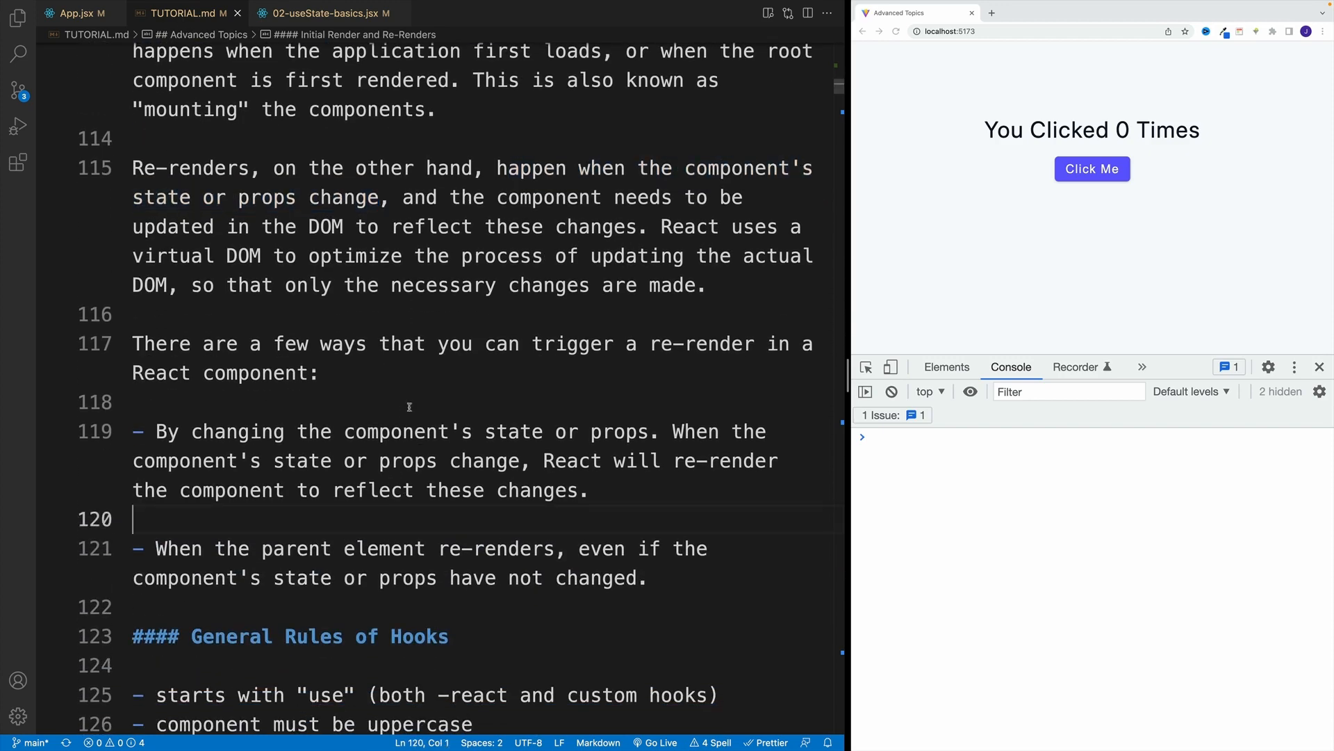
pyautogui.moveTo(408, 567)
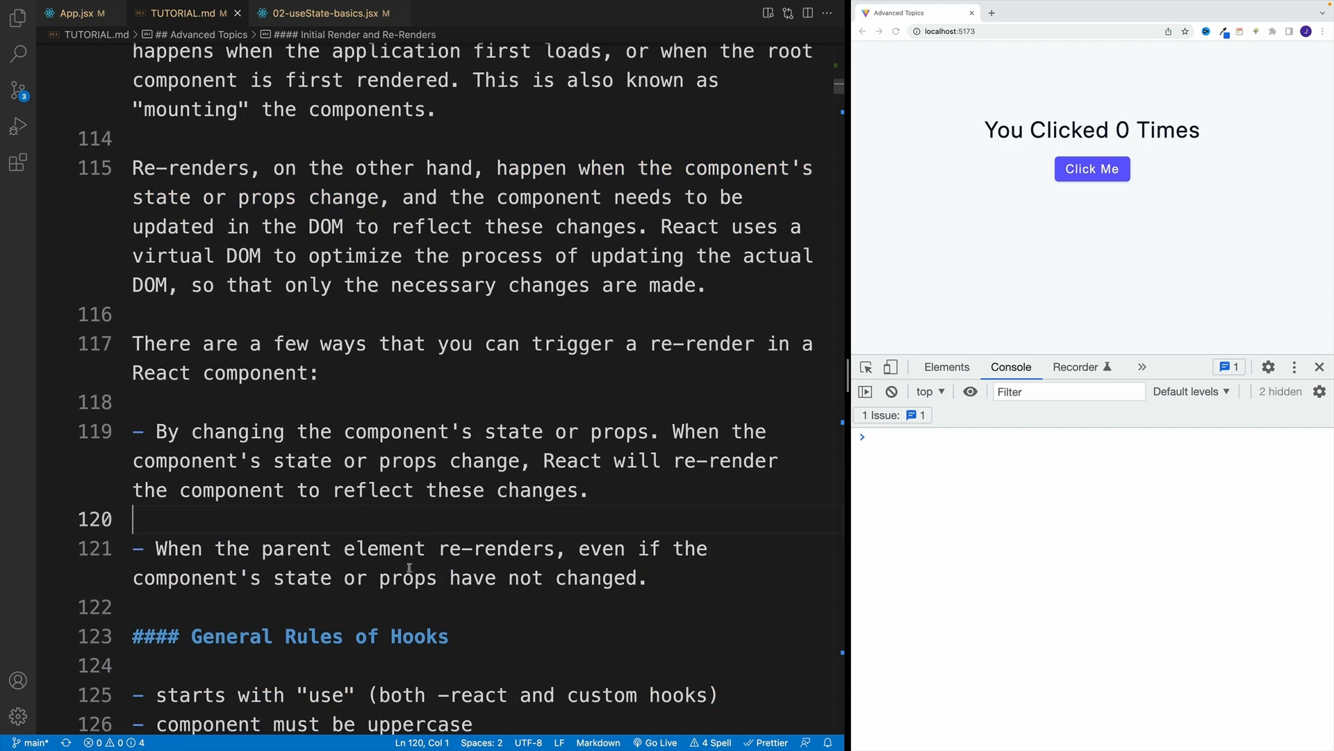
pyautogui.moveTo(272, 549); pyautogui.dragTo(520, 548)
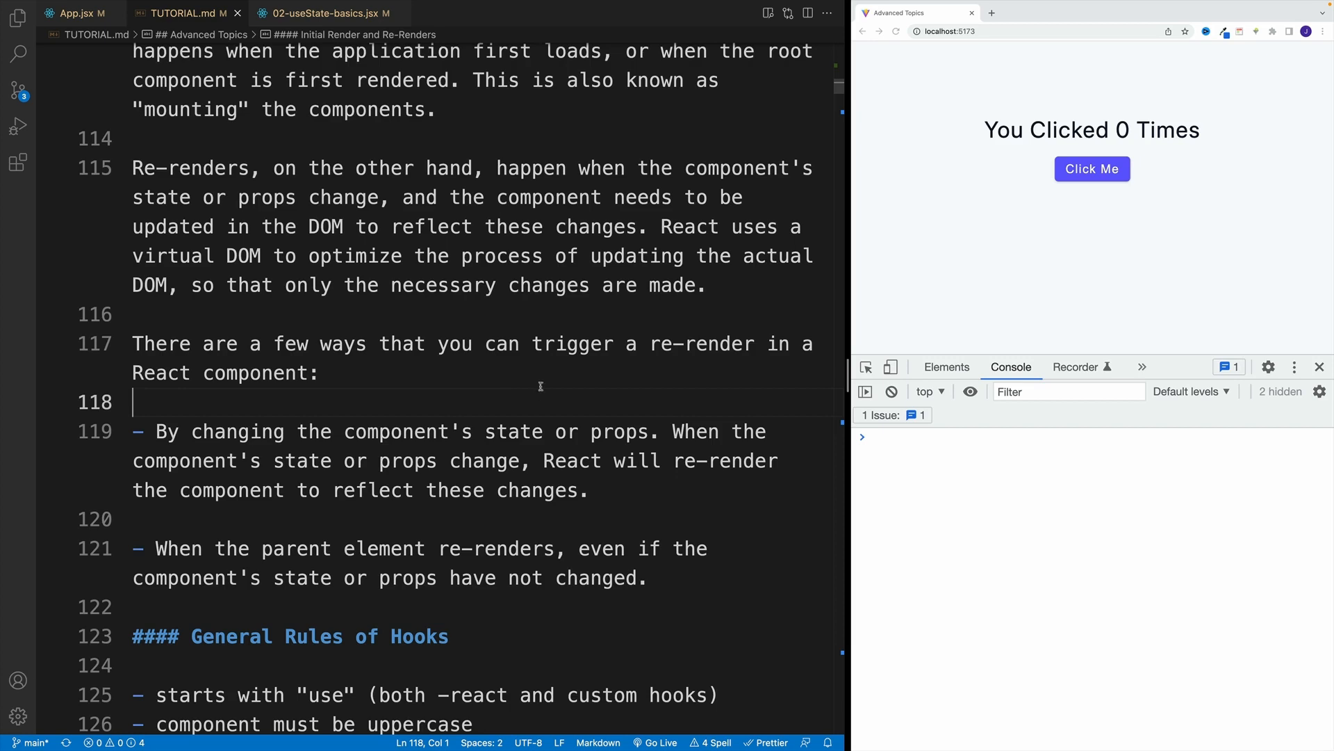
pyautogui.moveTo(724, 79)
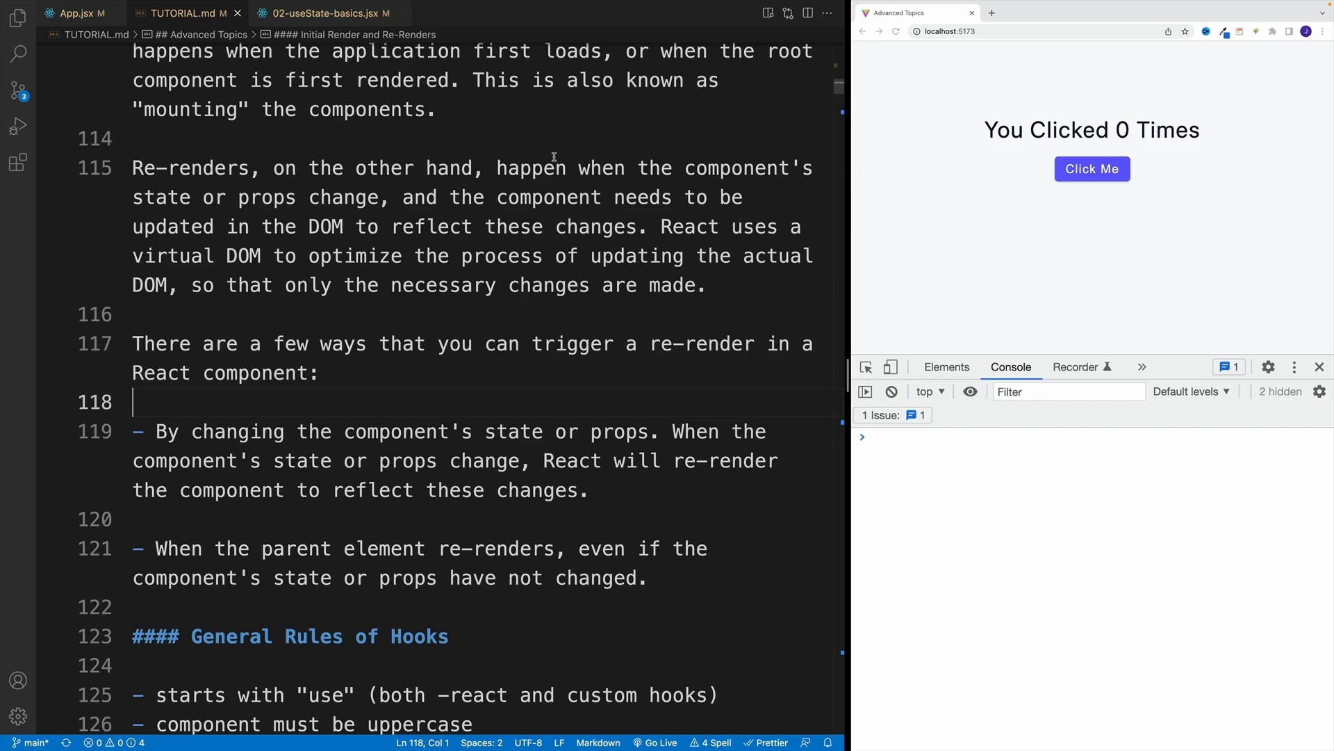
pyautogui.scroll(-3)
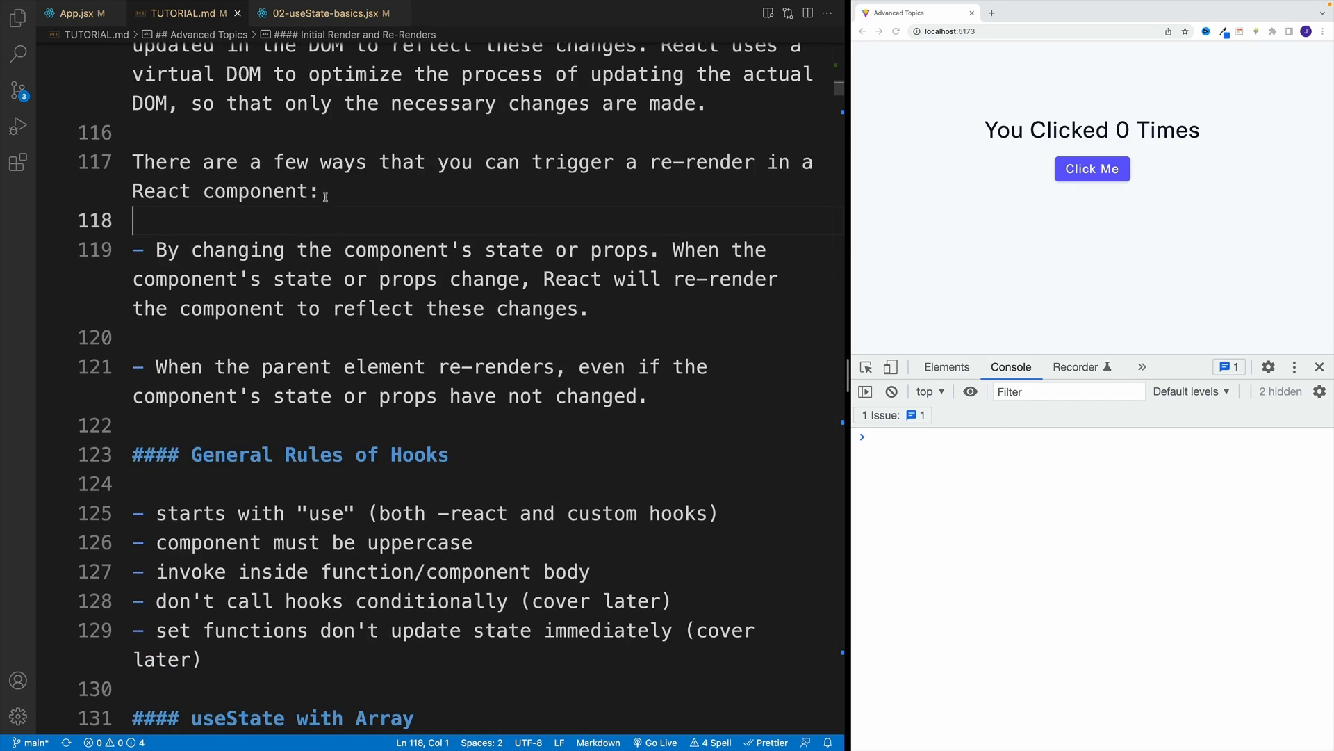
pyautogui.click(325, 12)
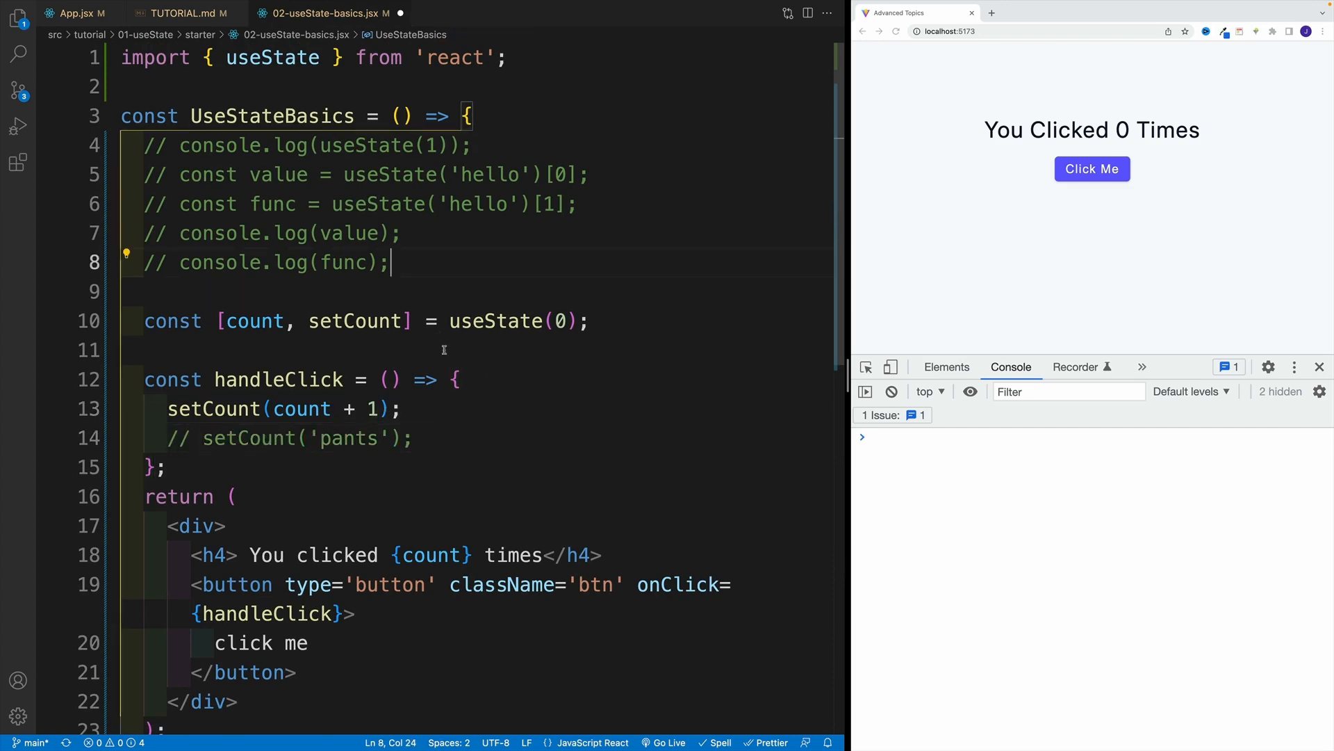
# Add const [name, setName] = React.useState() on line 11 and select the import line
pyautogui.write('const [name,')
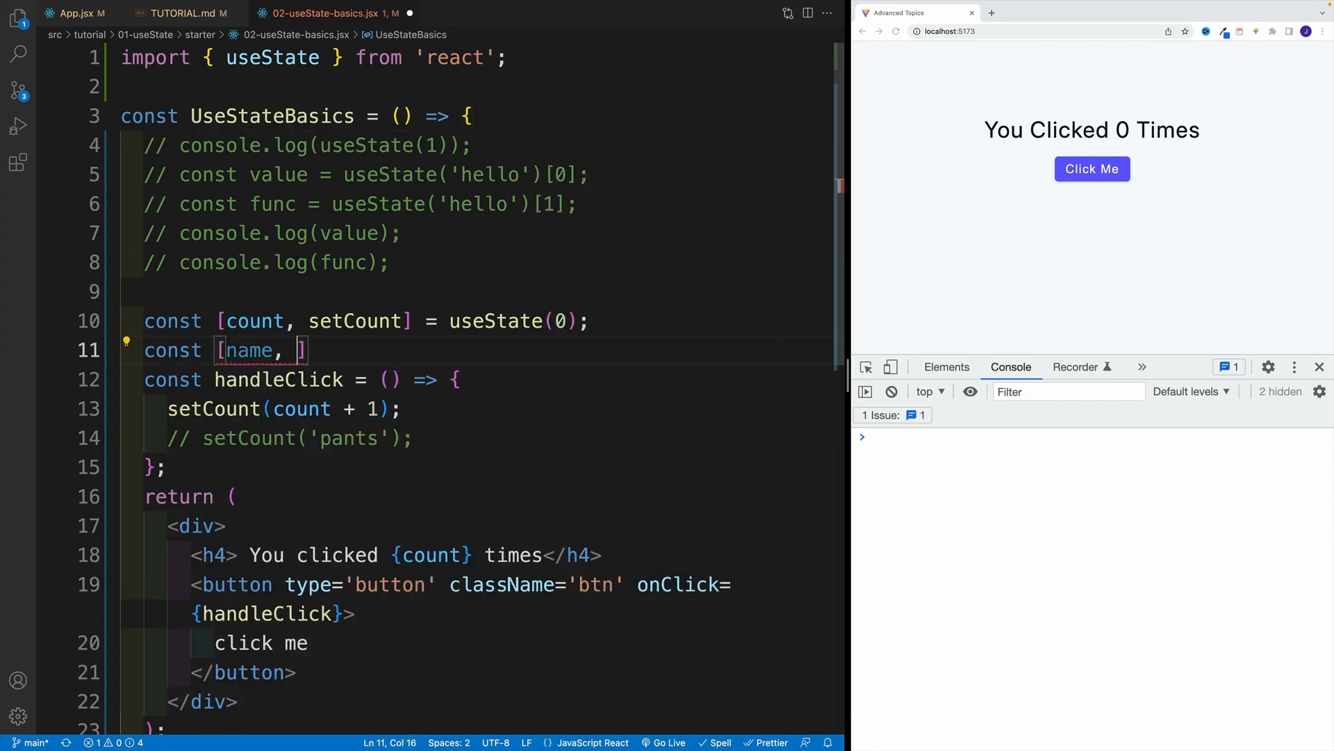
pyautogui.write('setName')
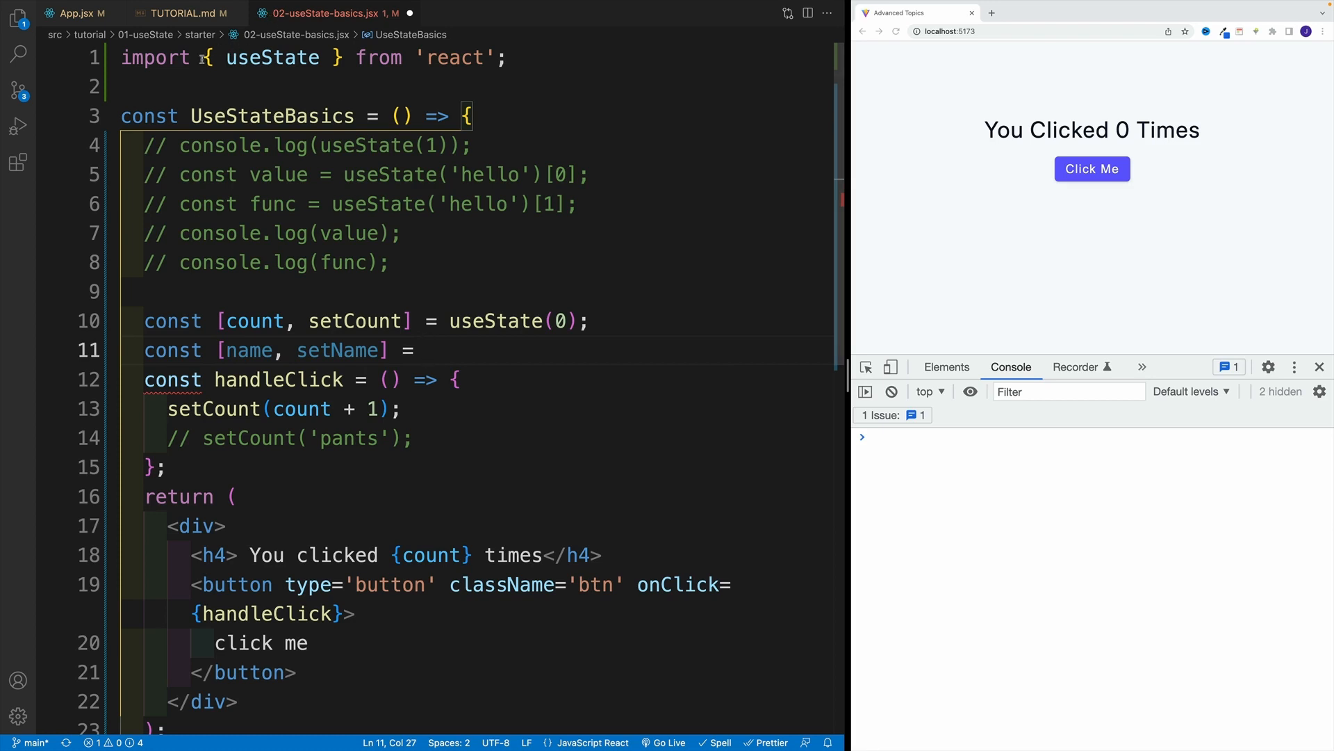
pyautogui.write('React.useState(')
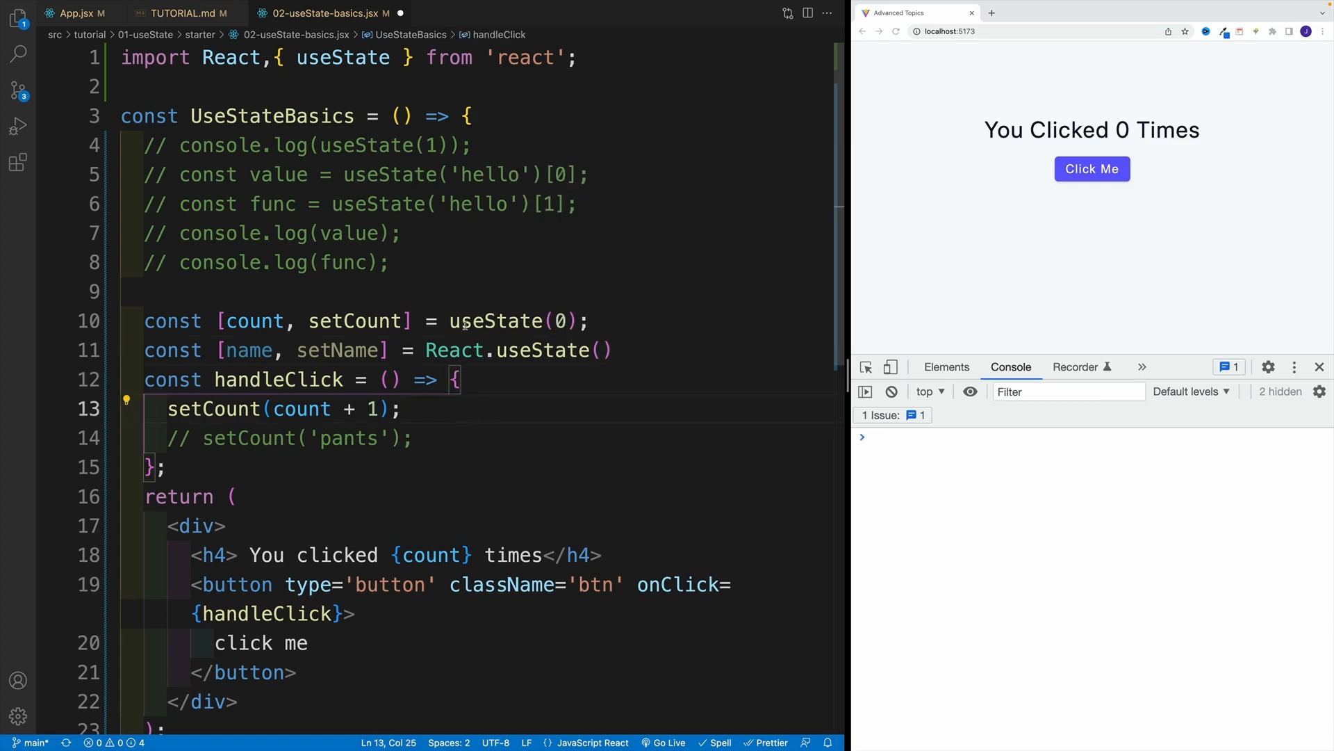
pyautogui.click(463, 378)
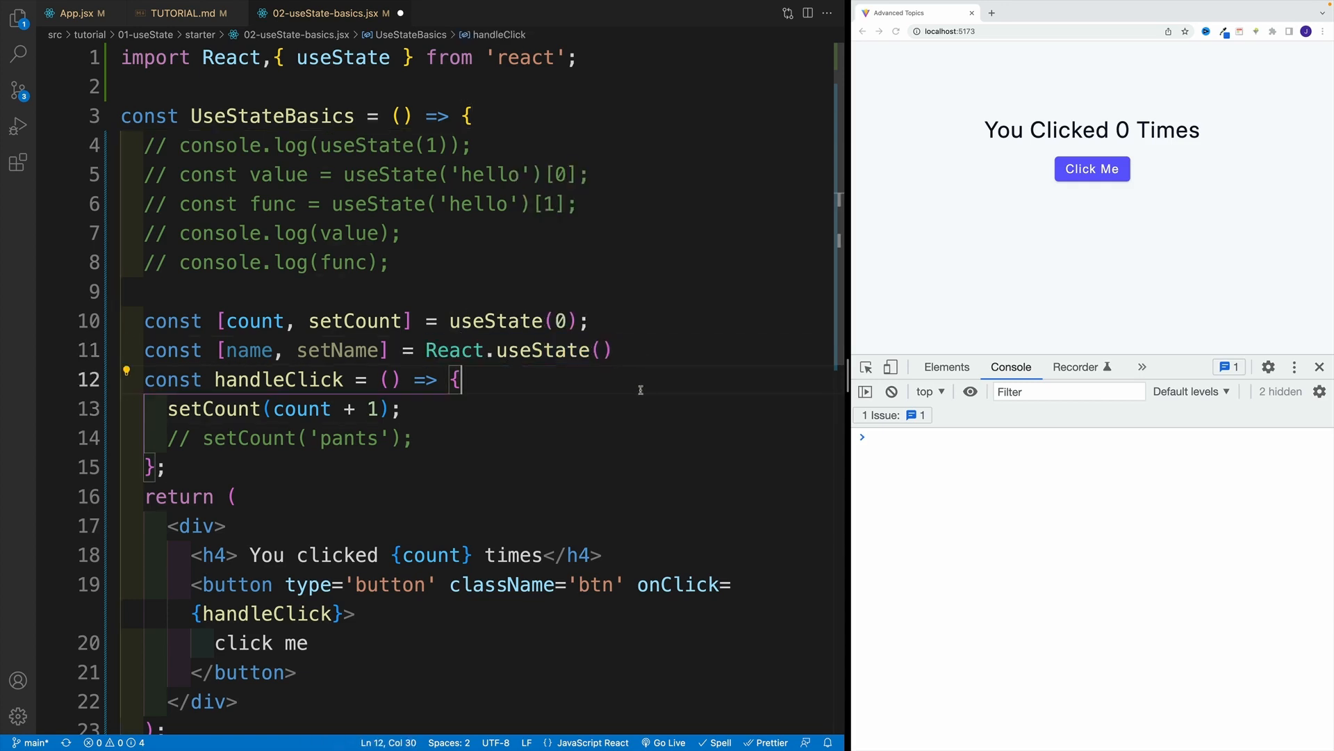
pyautogui.doubleClick(231, 57)
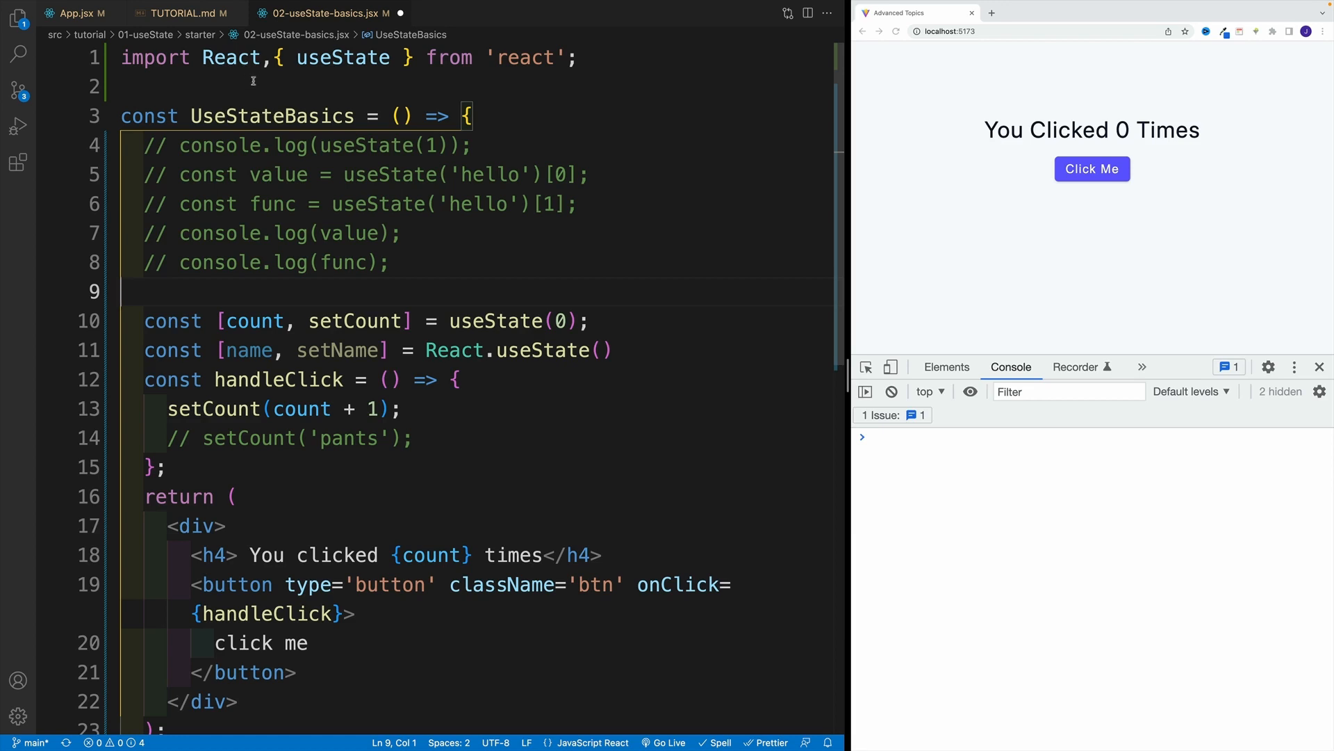
# Delete the name state line, then pass through App.jsx back to TUTORIAL.md
pyautogui.moveTo(144, 349); pyautogui.dragTo(296, 349)
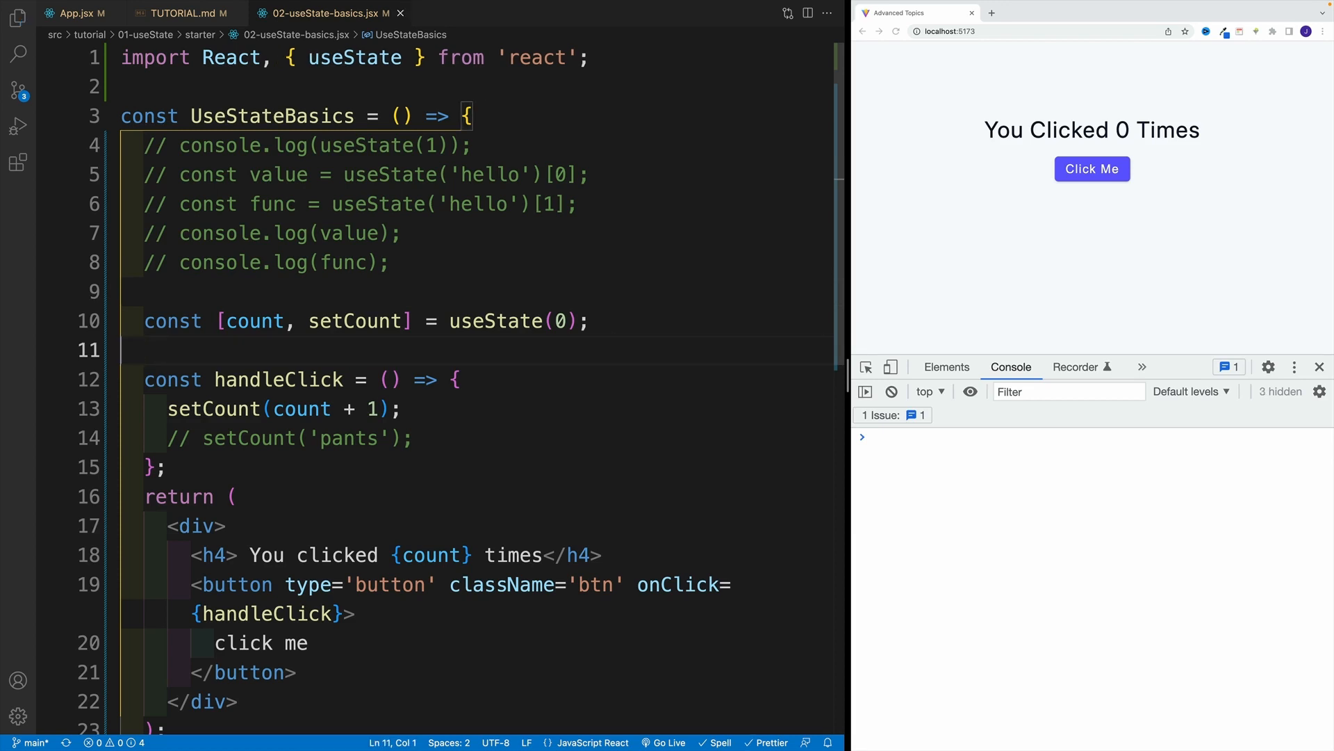
pyautogui.moveTo(239, 100)
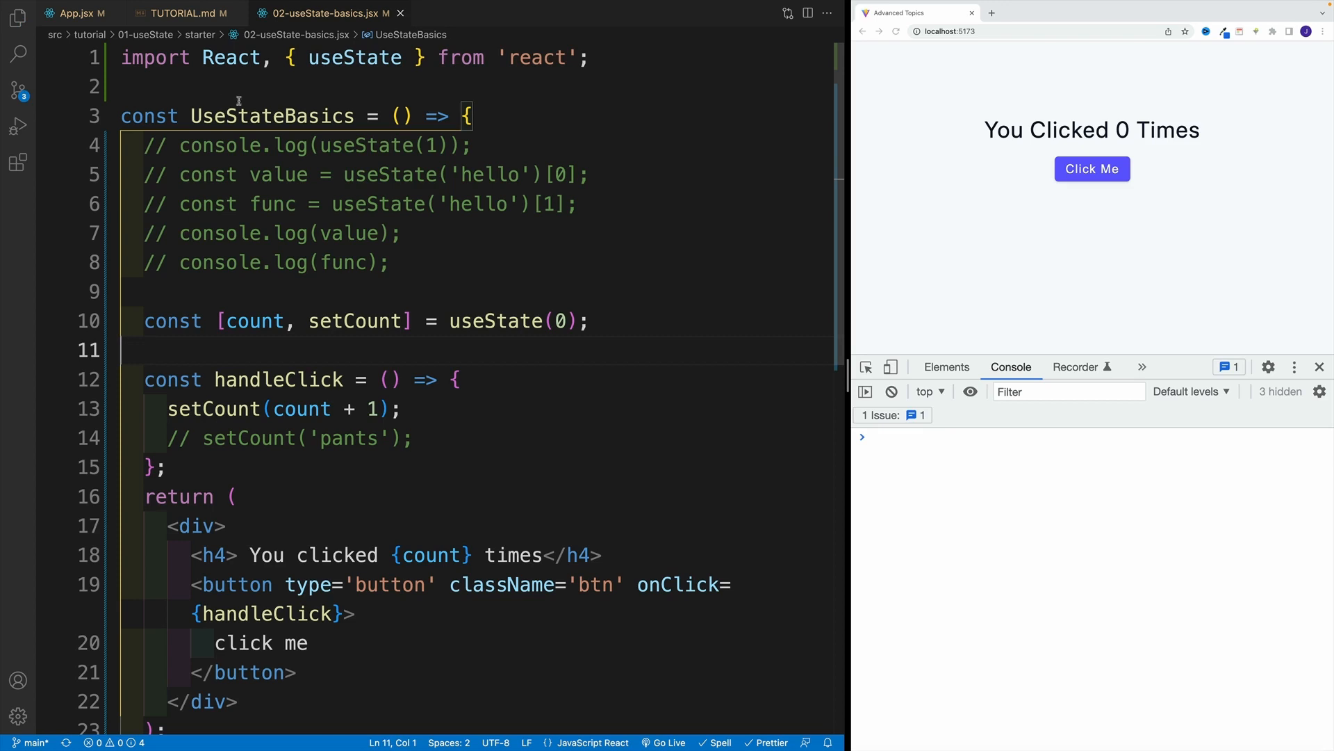
pyautogui.click(76, 13)
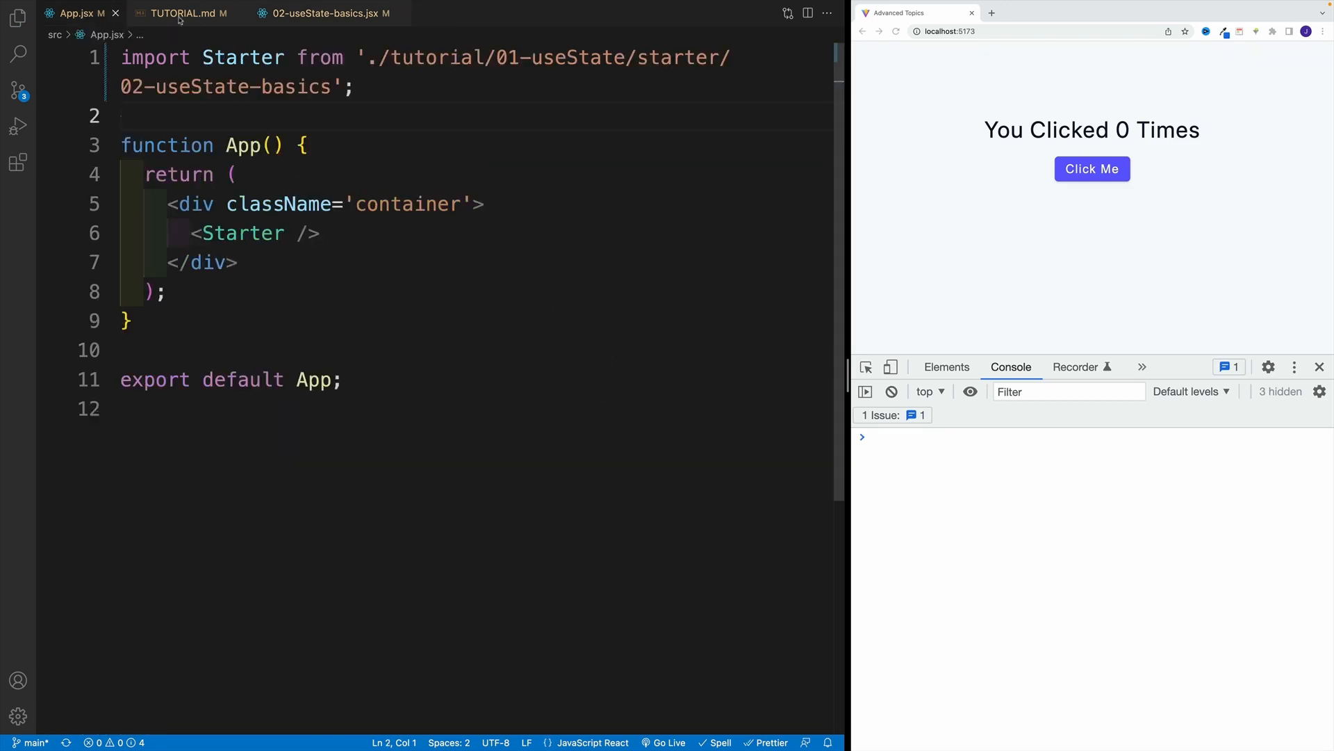
pyautogui.click(185, 12)
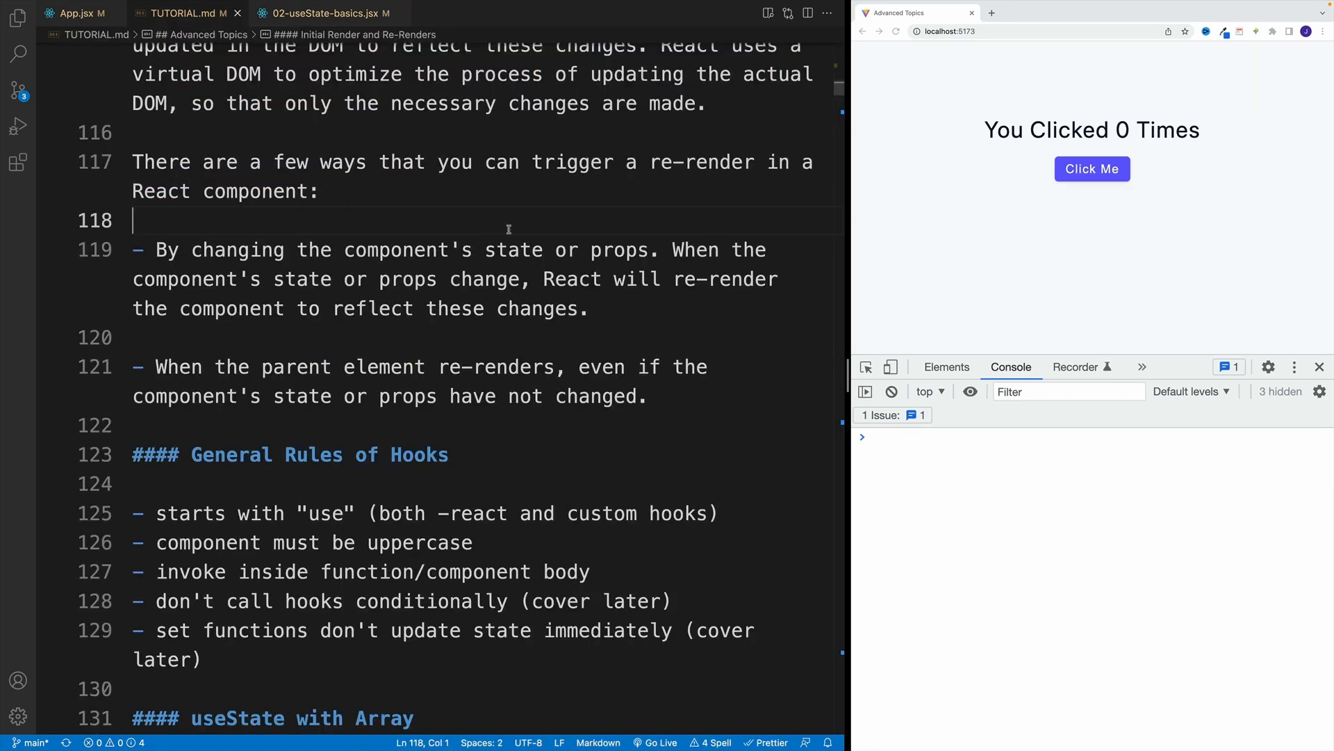